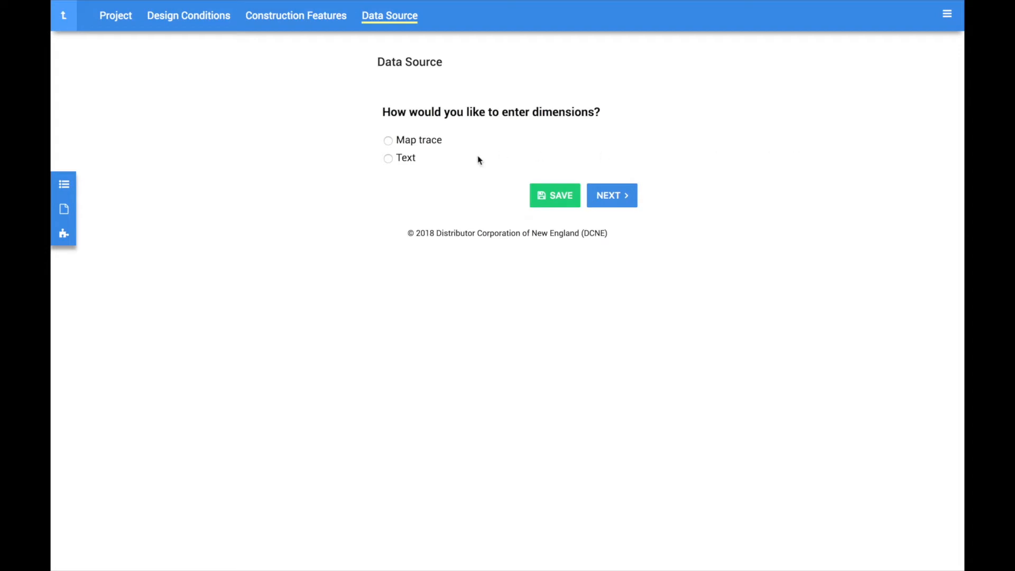
Choose Text as the data source for entering room dimensions
click(387, 159)
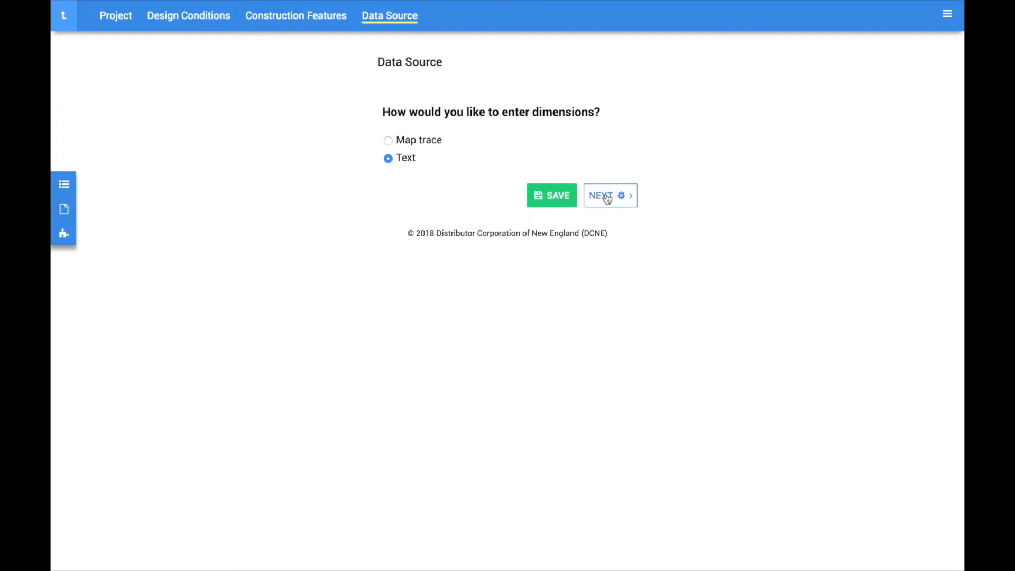
Name the new room 'Kitchen', set its room type to Kitchen, and edit the above-grade height of 9
click(605, 195)
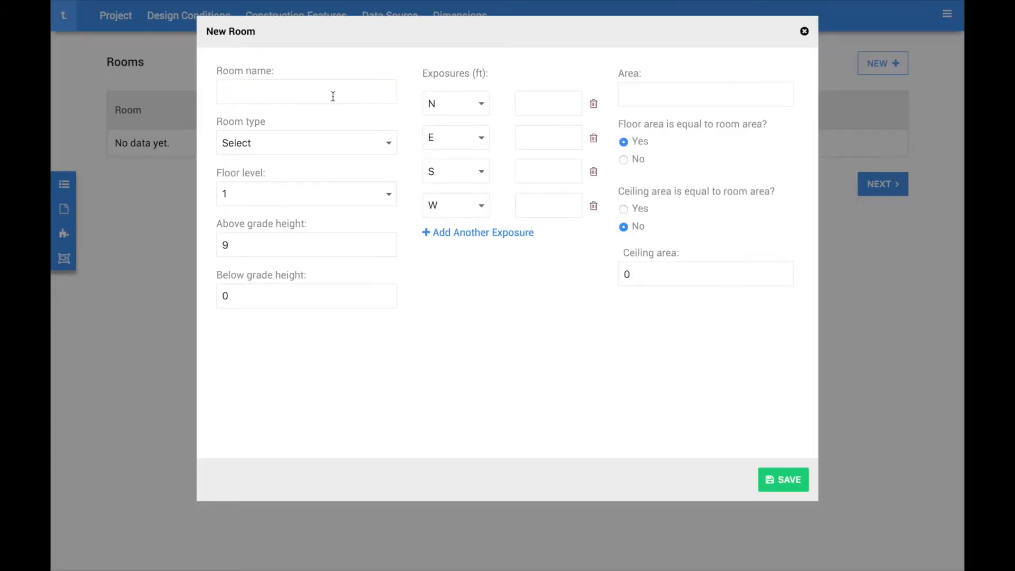
click(307, 91)
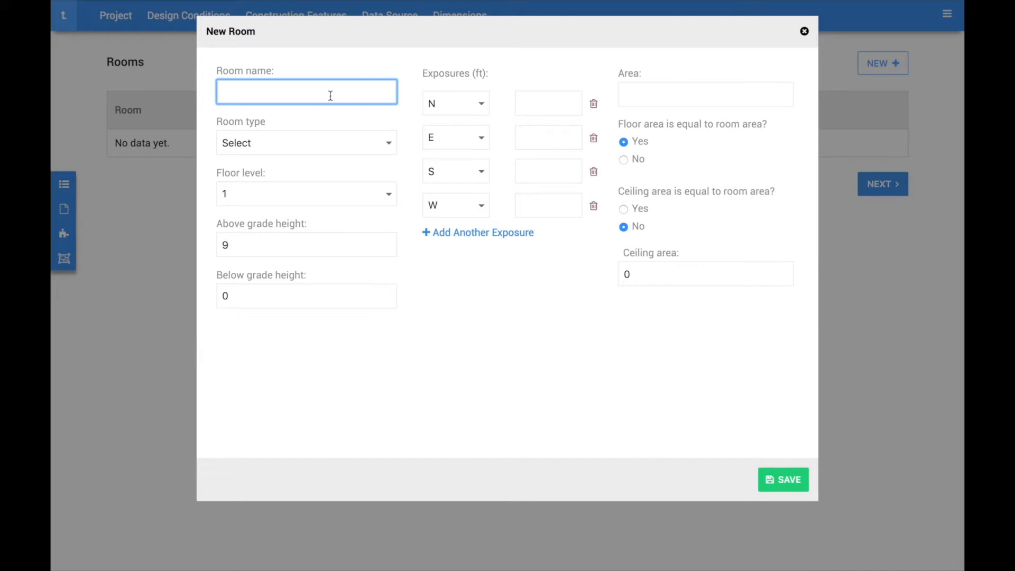
text(Kitchen)
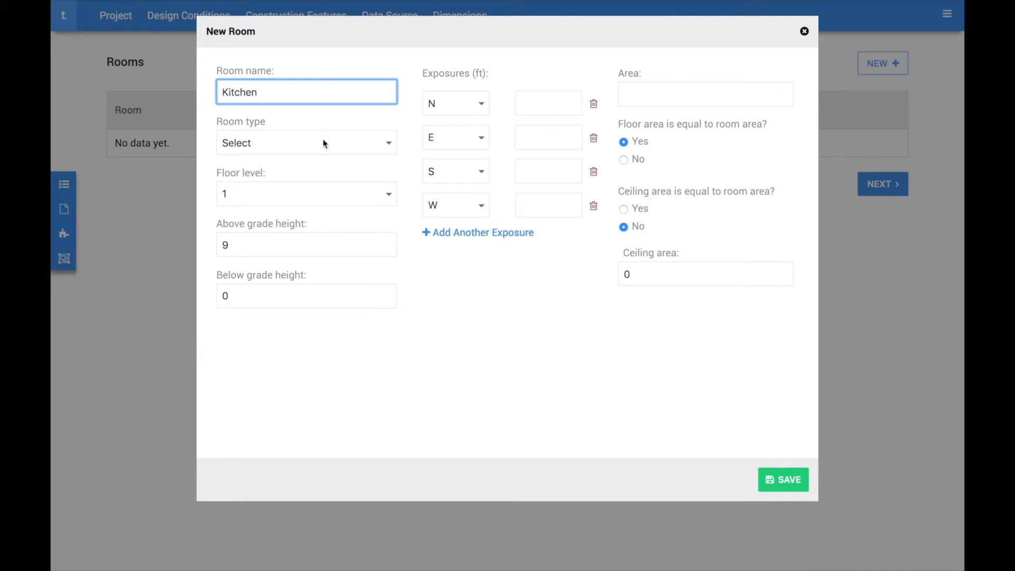
click(306, 142)
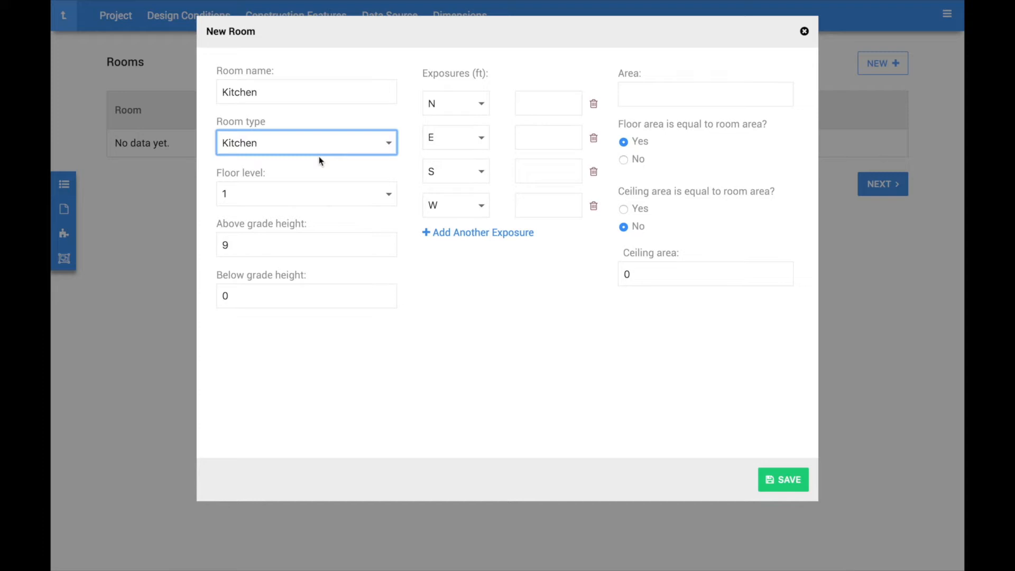
click(306, 193)
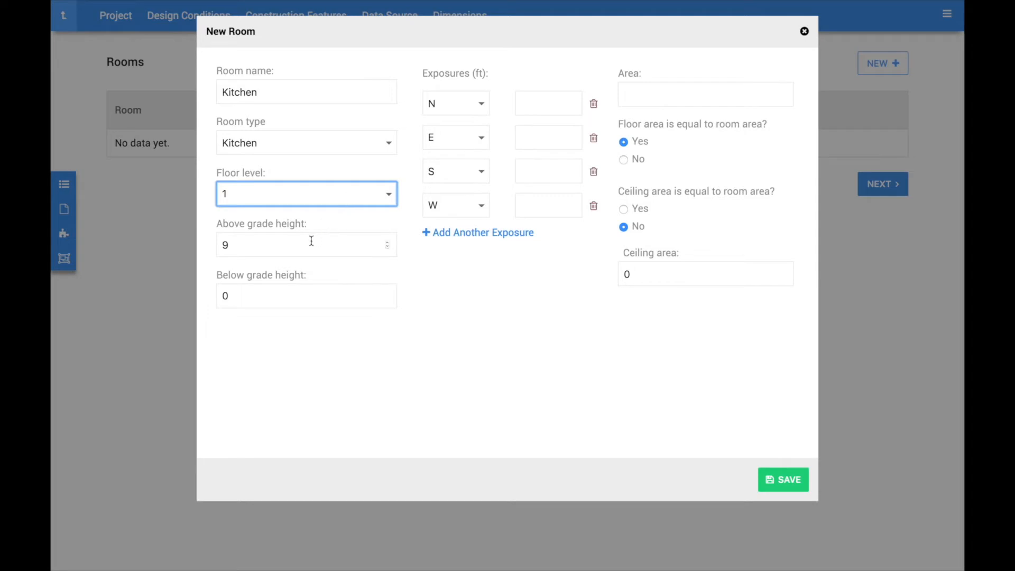
click(306, 244)
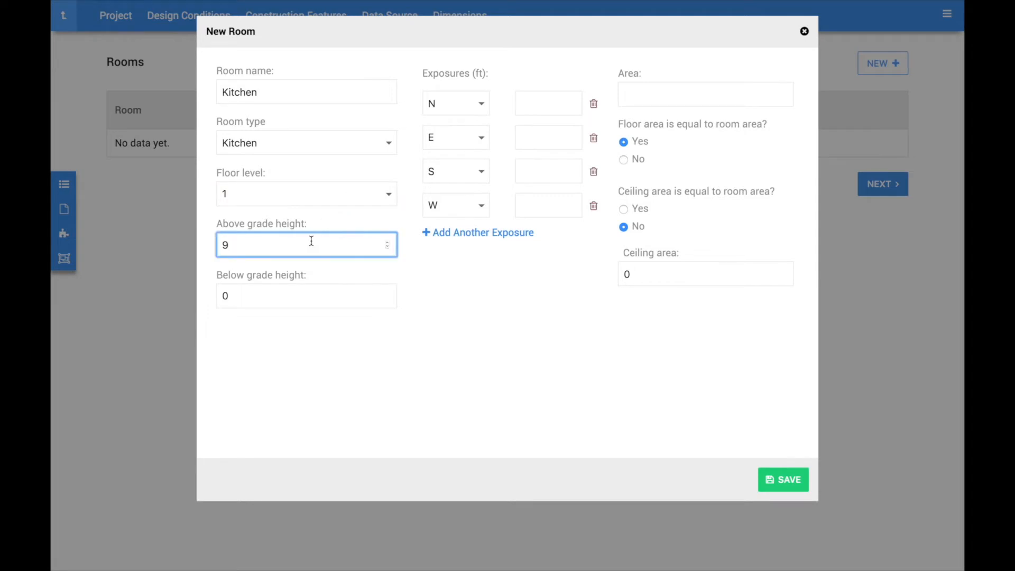
click(306, 244)
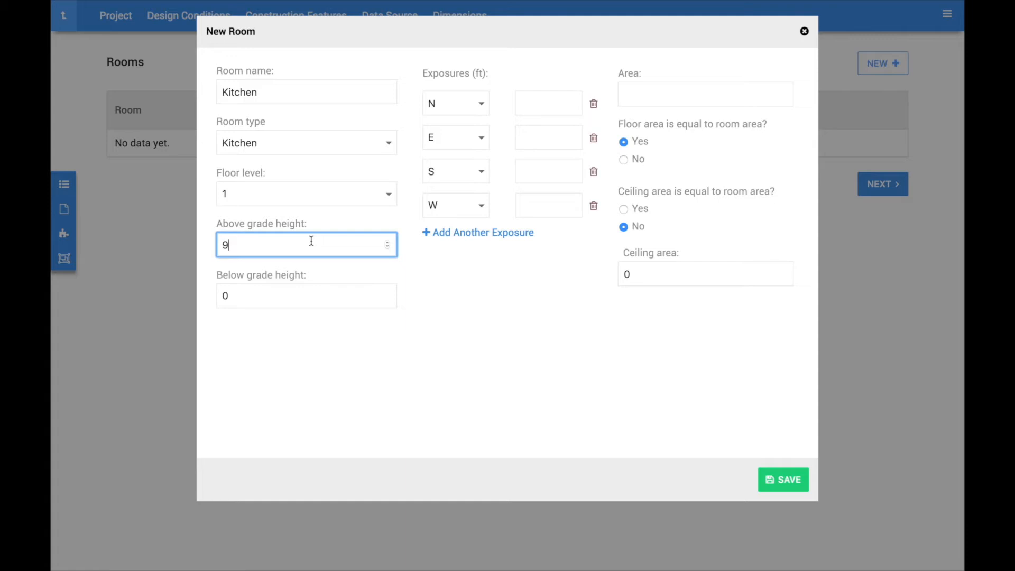
mouse_move(547, 103)
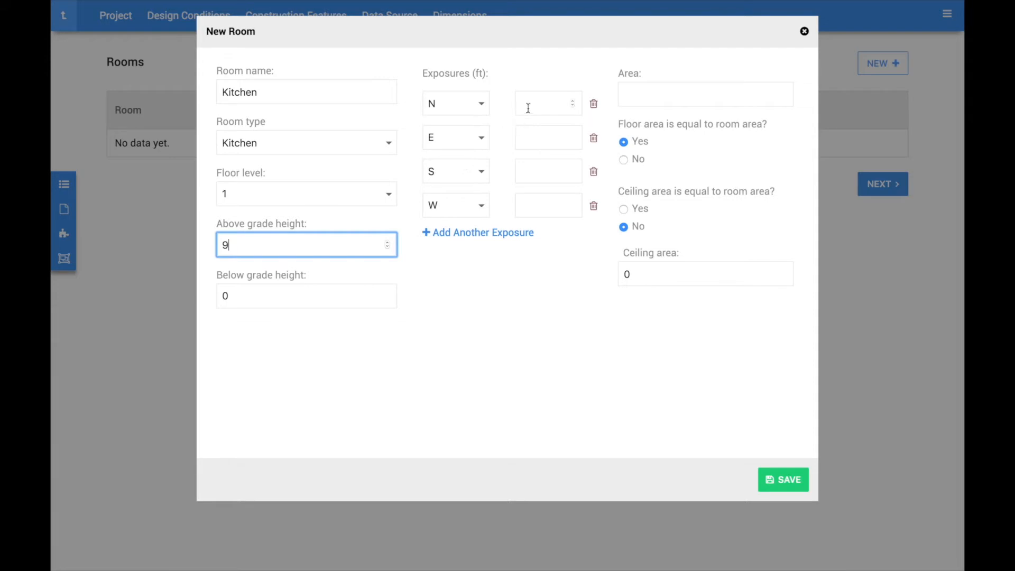
Enter a 20 ft north exposure, a 12 ft east exposure and an area of 300, with floor area equal to room area
click(548, 104)
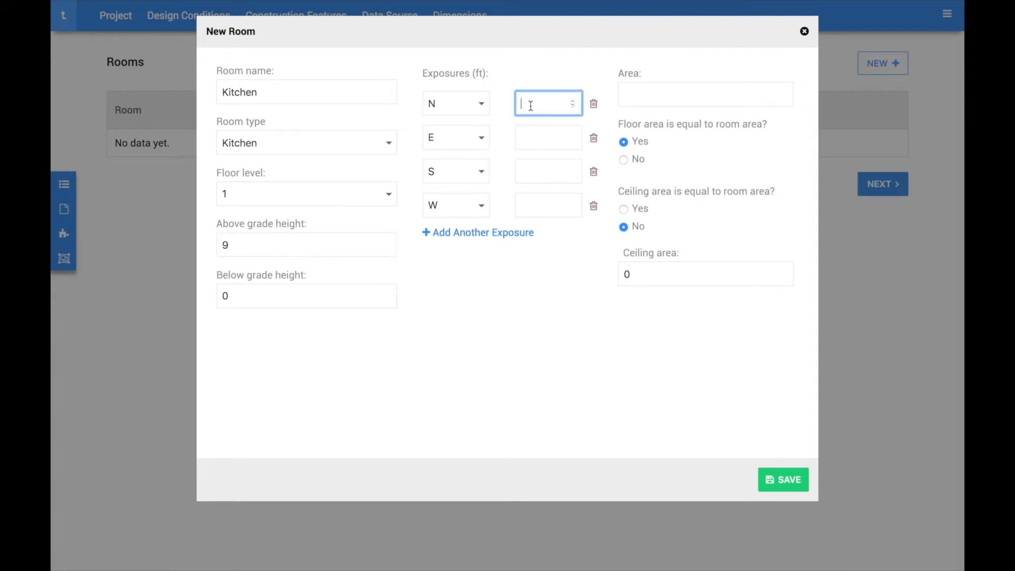
text(20)
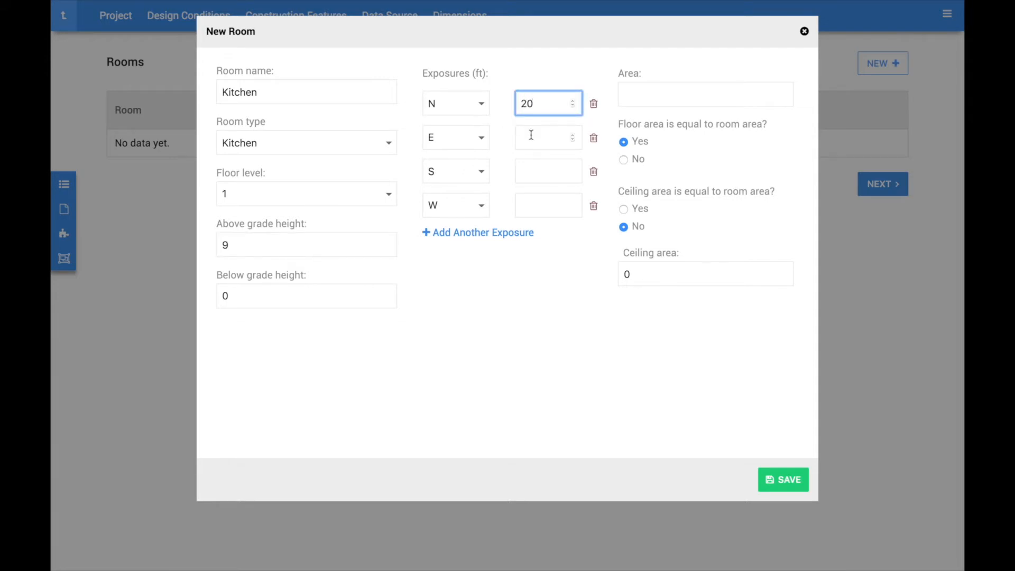
text(12)
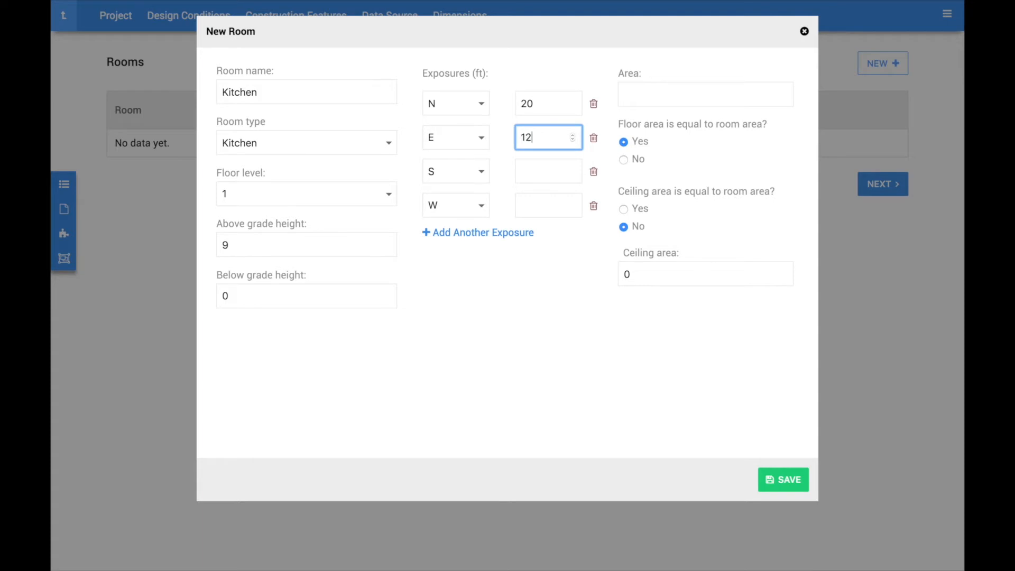
mouse_move(554, 118)
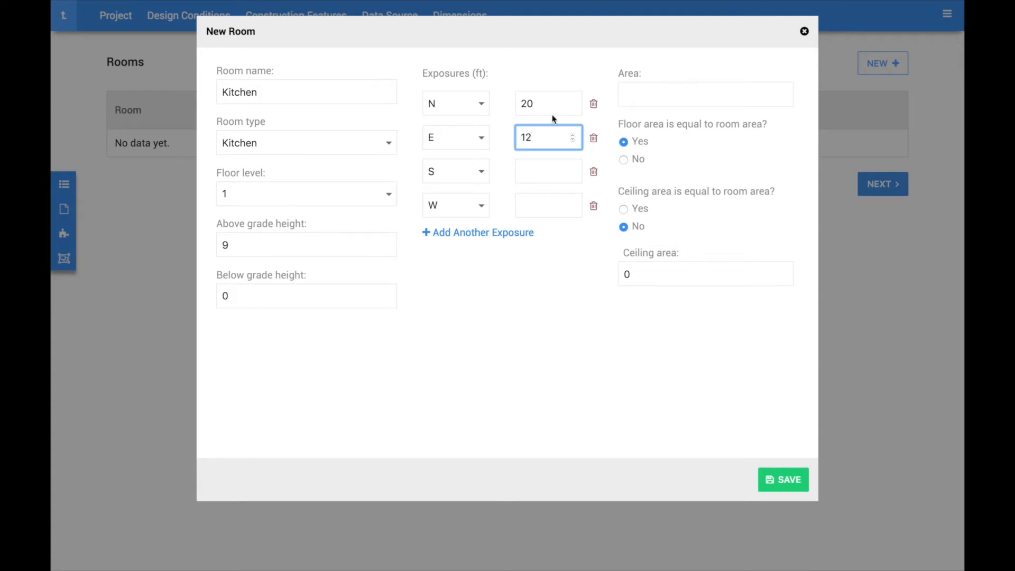
mouse_move(582, 83)
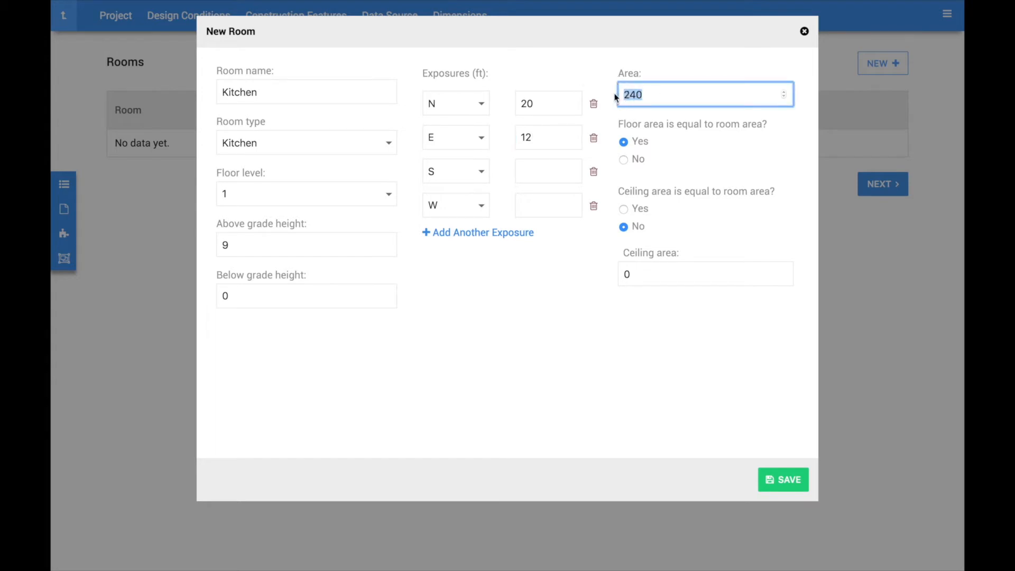
text(300)
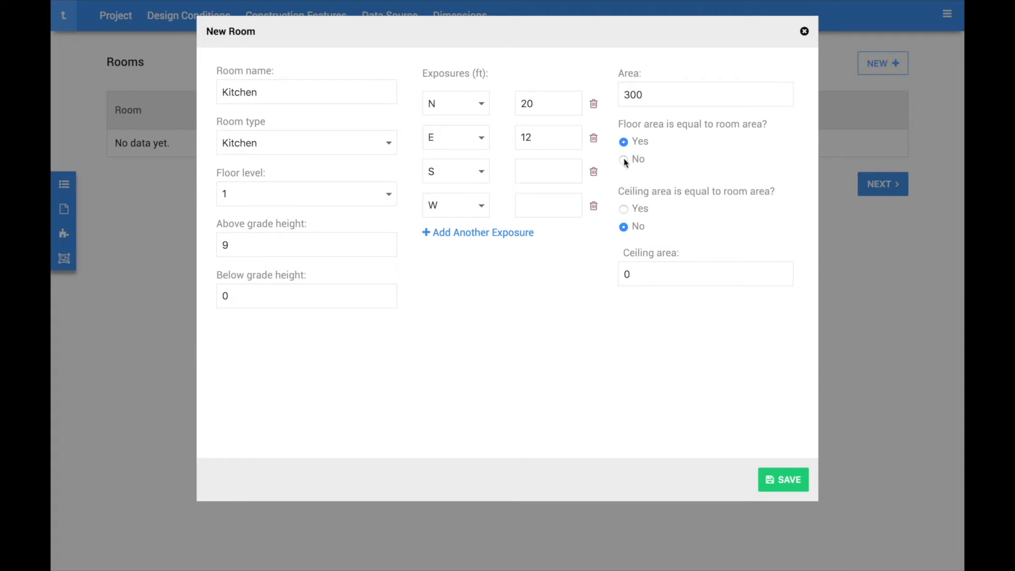
click(623, 159)
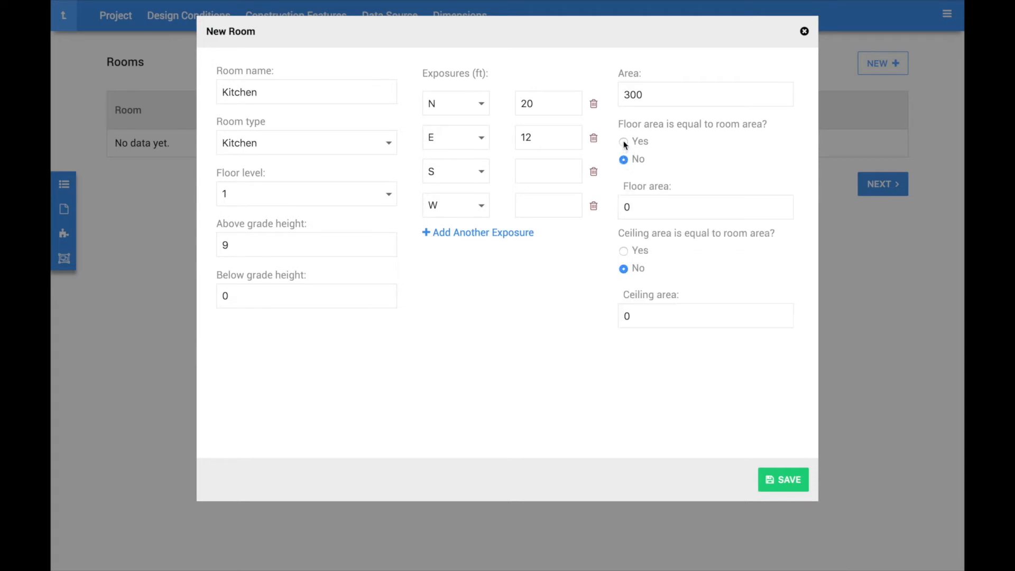
click(623, 141)
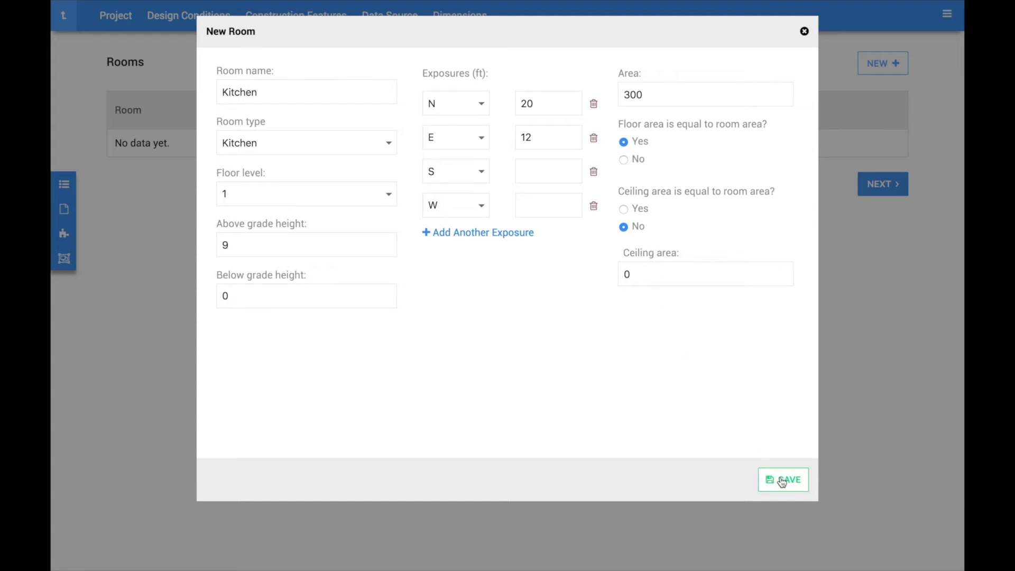
Save the Kitchen room and view its Envelope walls table
click(782, 479)
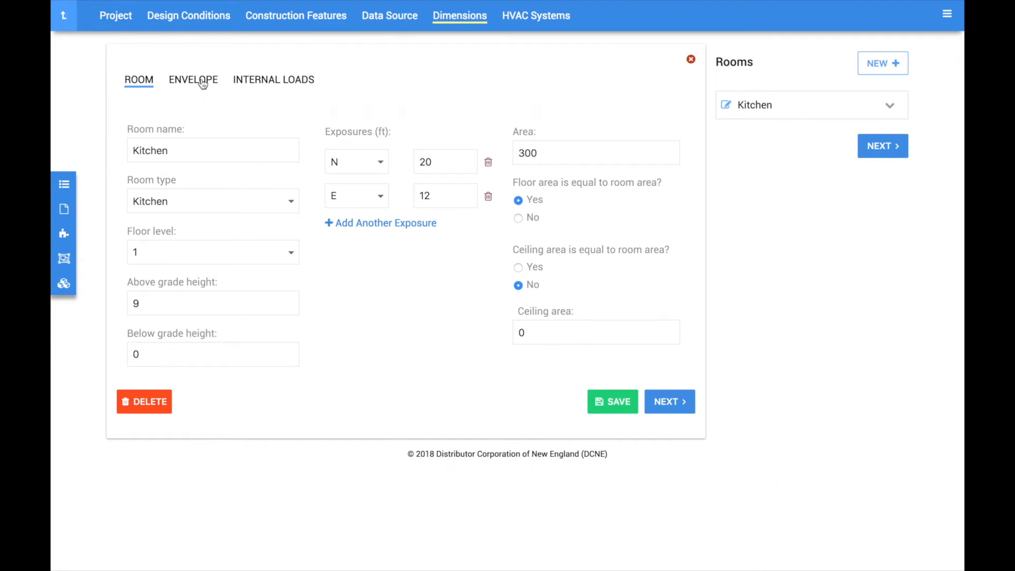
click(193, 79)
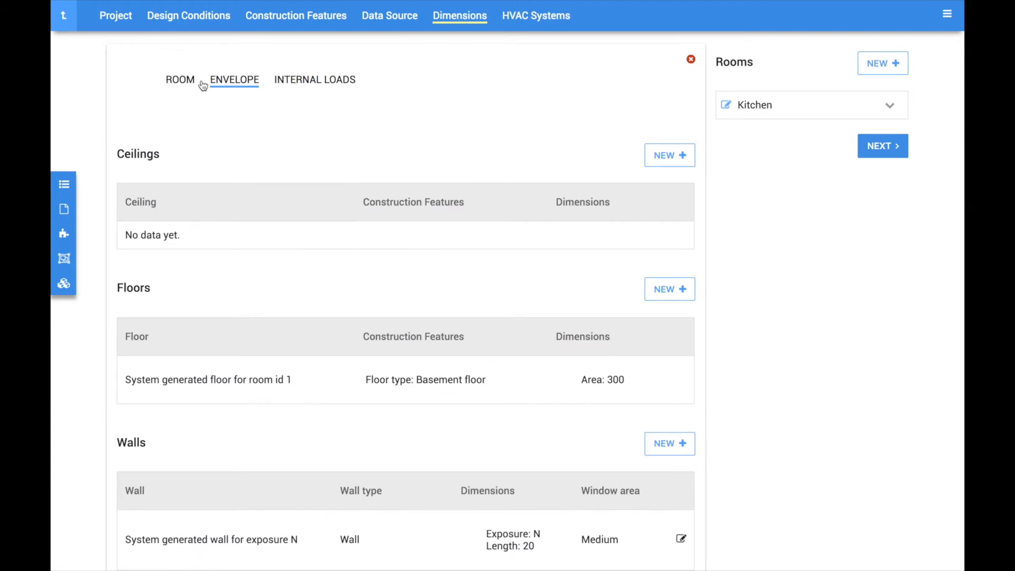
scroll(down, 3)
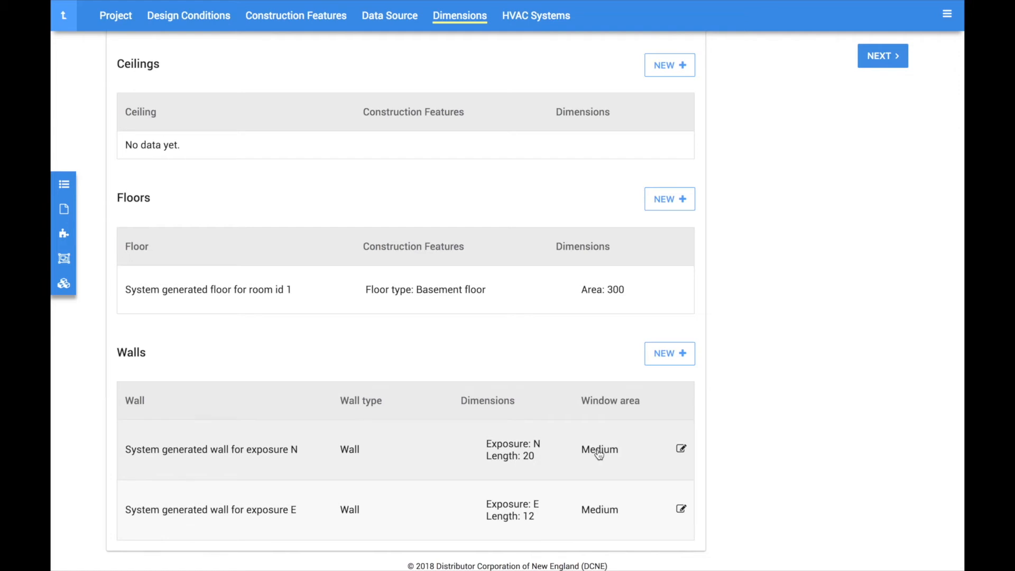
Set the north wall's window area to Low and bring up the east wall's window area choices
click(681, 448)
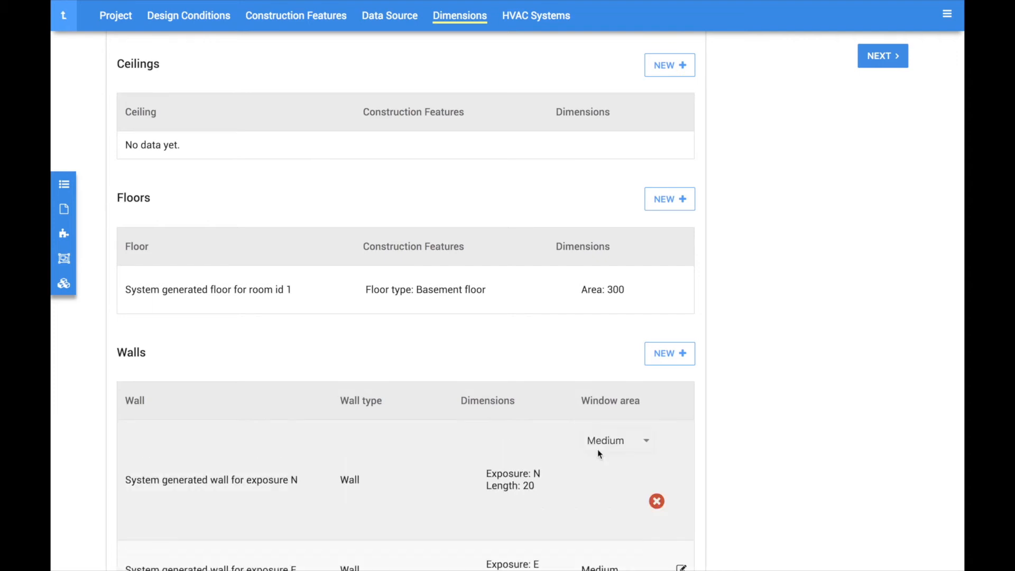
click(616, 441)
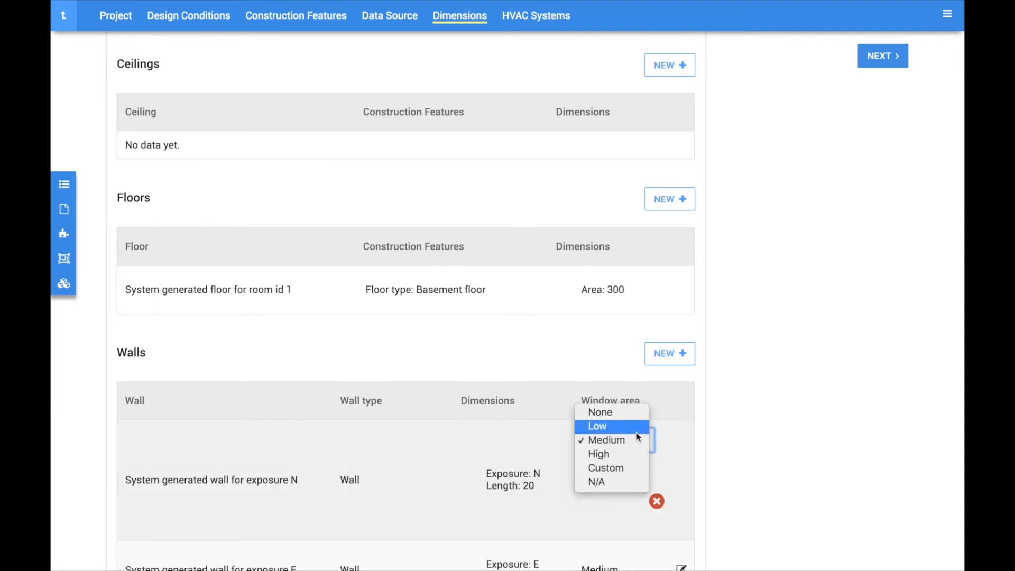
click(597, 426)
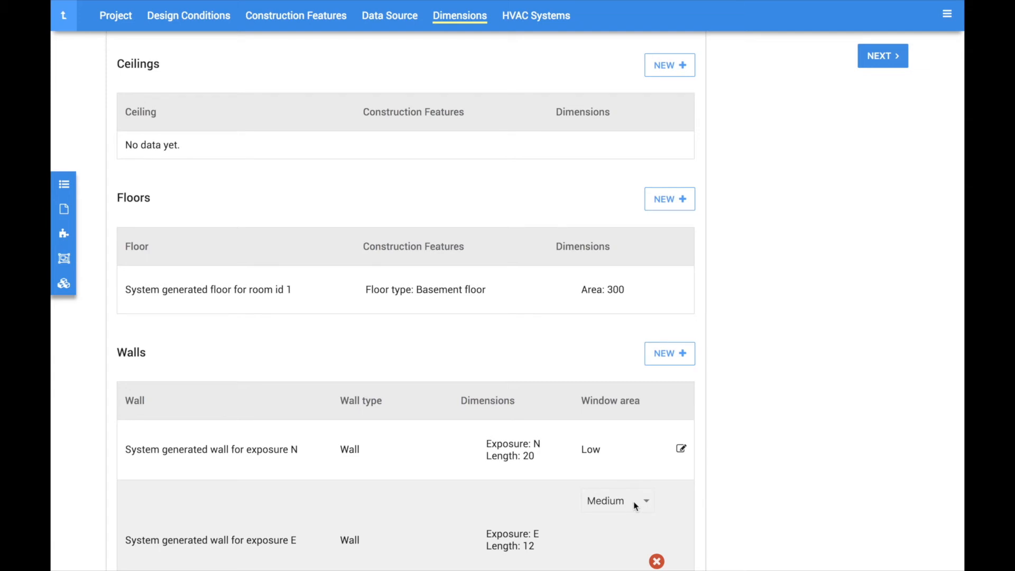
click(612, 501)
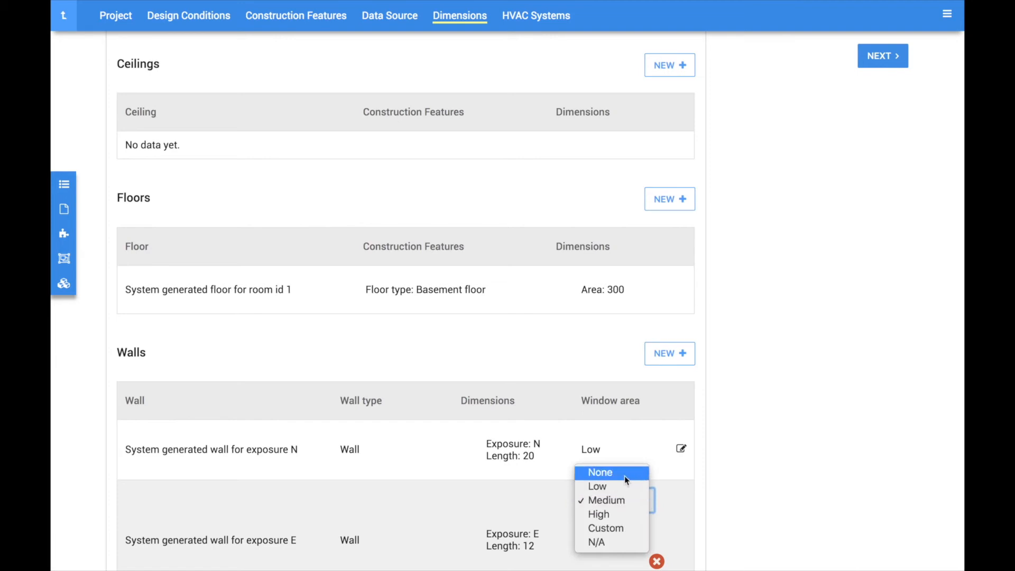
Set the east wall's window area to None and view its empty Windows list
click(600, 472)
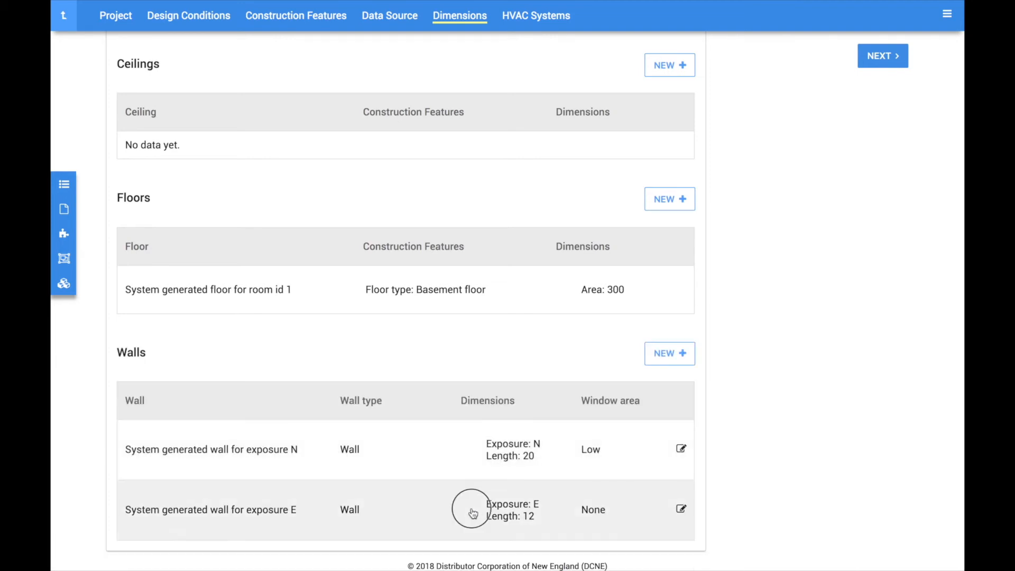
click(680, 509)
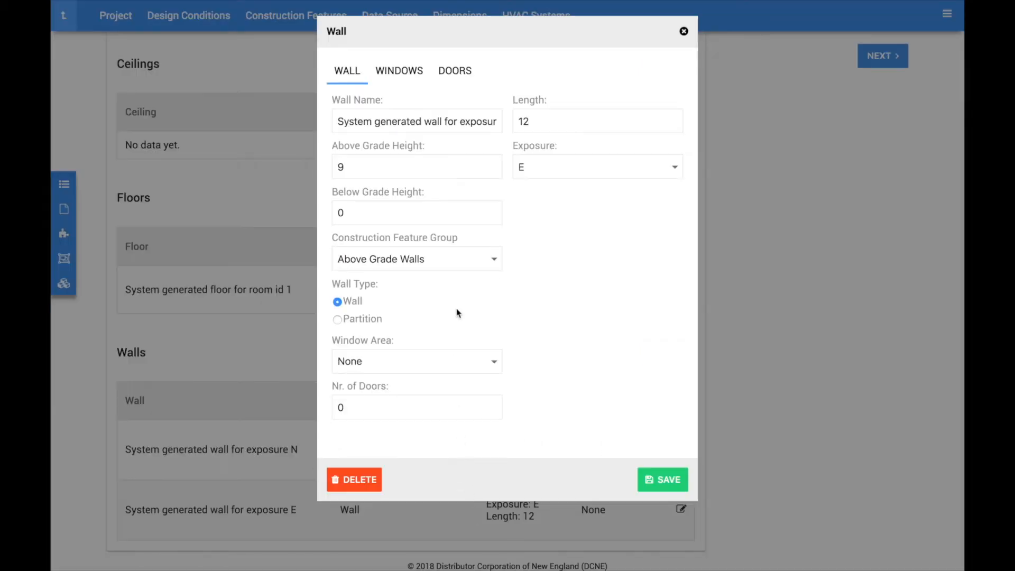
click(399, 71)
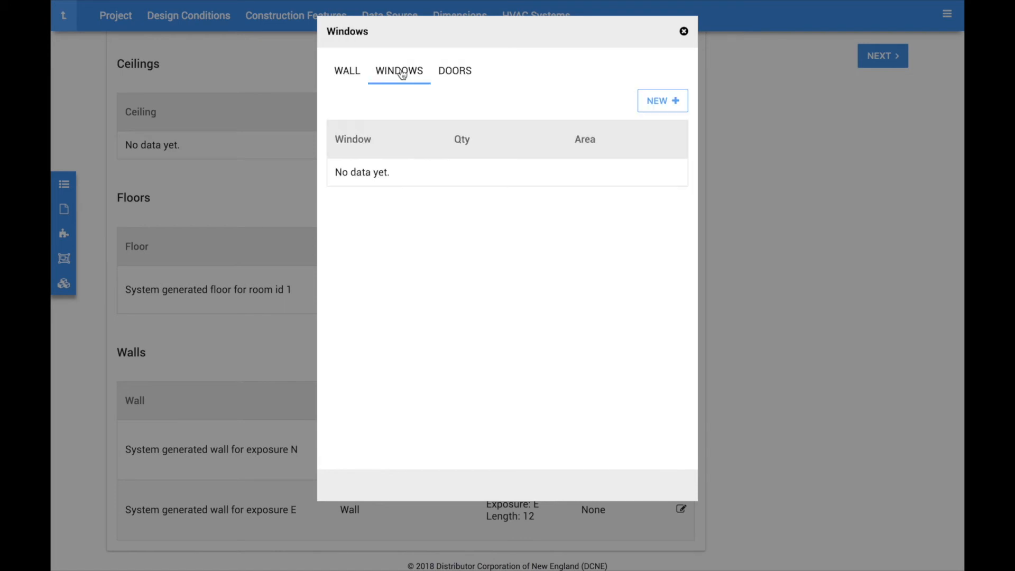
mouse_move(662, 101)
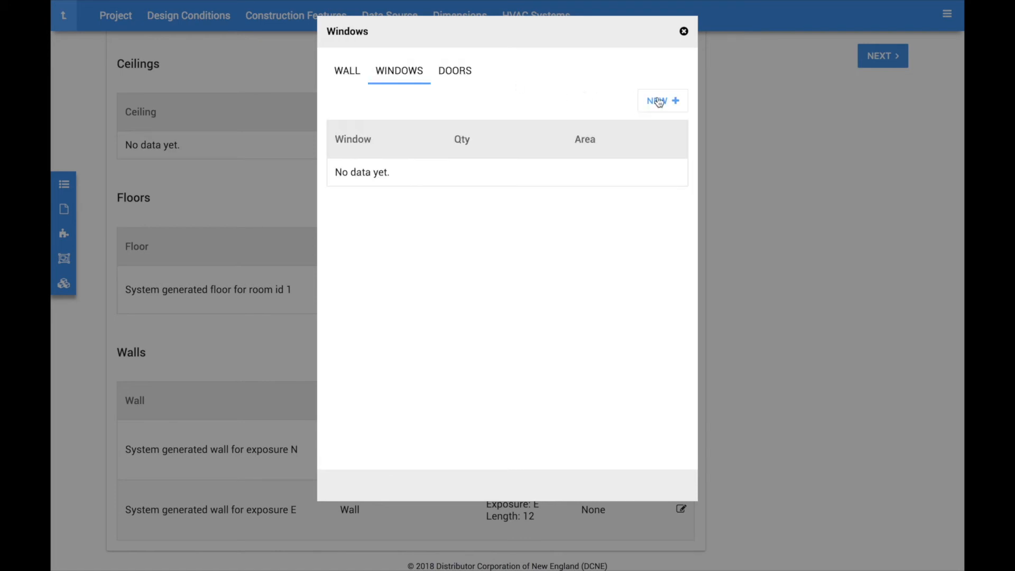
Add a 'Sliding Glass Doors' window: quantity 2, 36 by 78 in, full outdoor insect screen
click(660, 101)
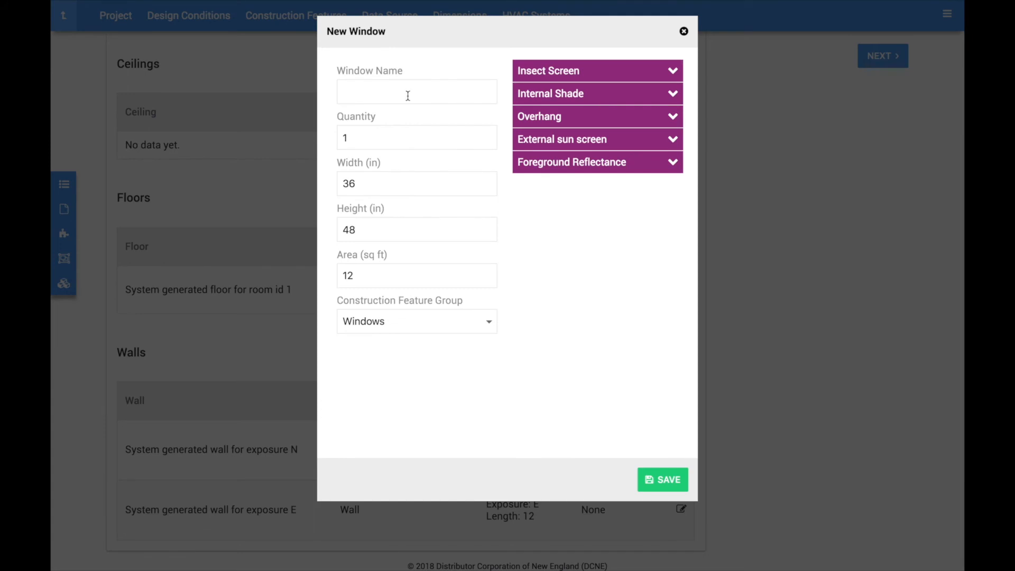
text(Sliding Glass)
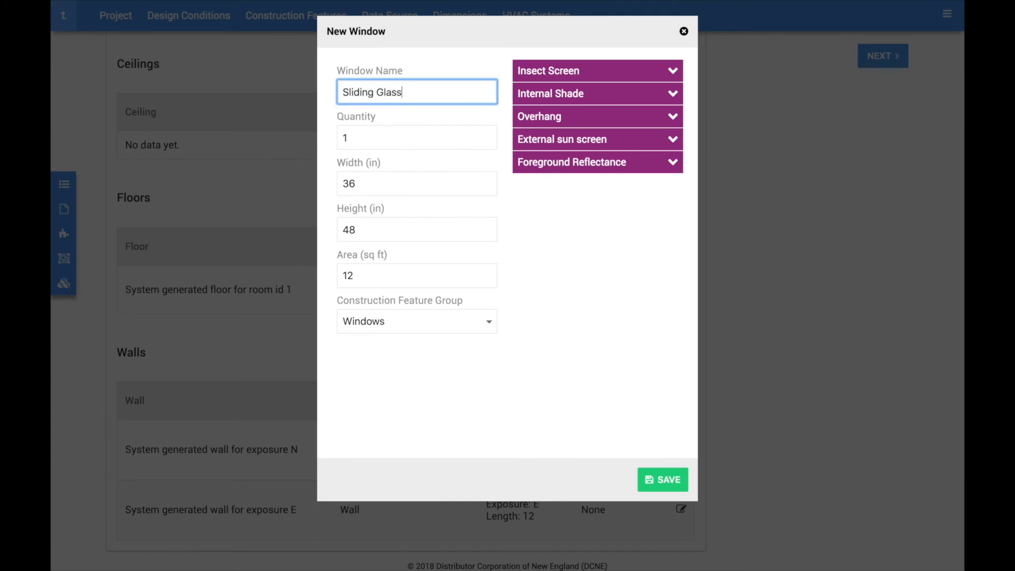
text(Doors)
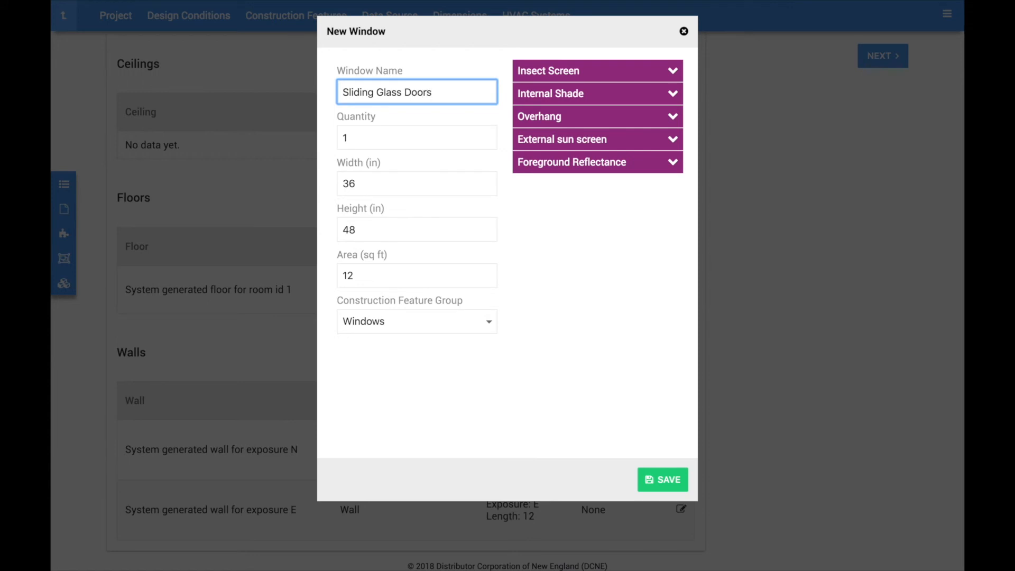
click(416, 321)
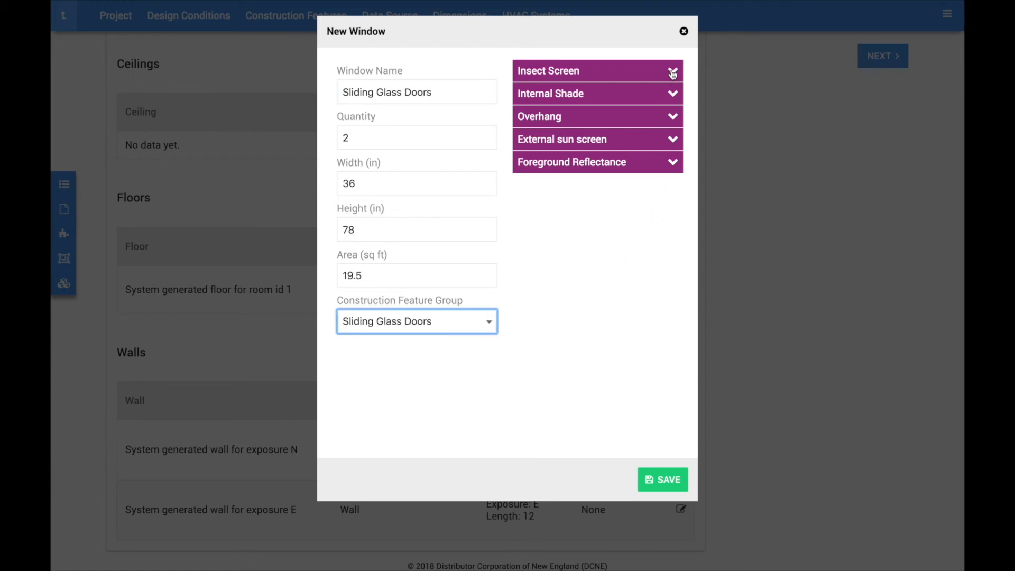
click(596, 70)
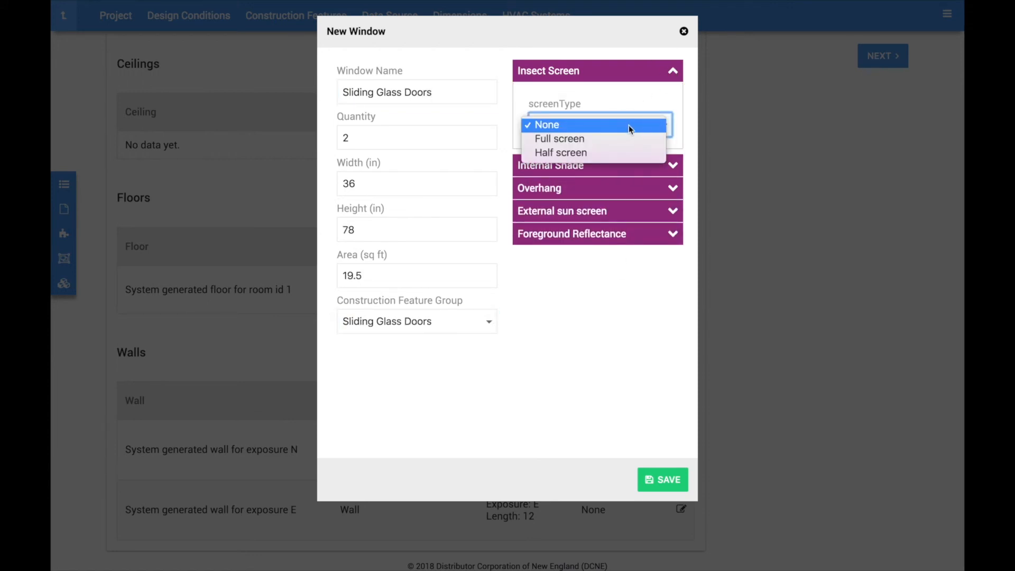
click(559, 139)
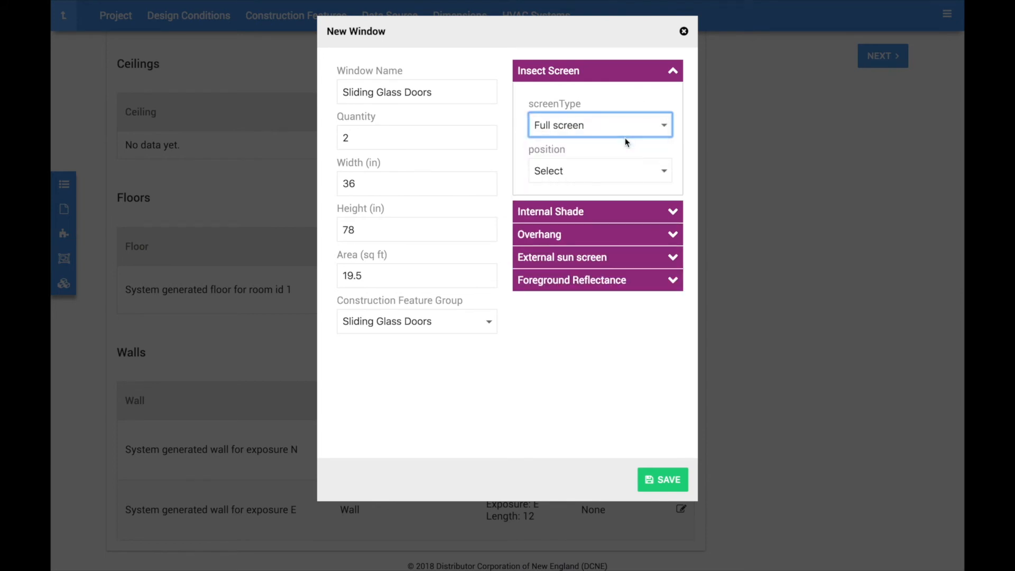
click(600, 170)
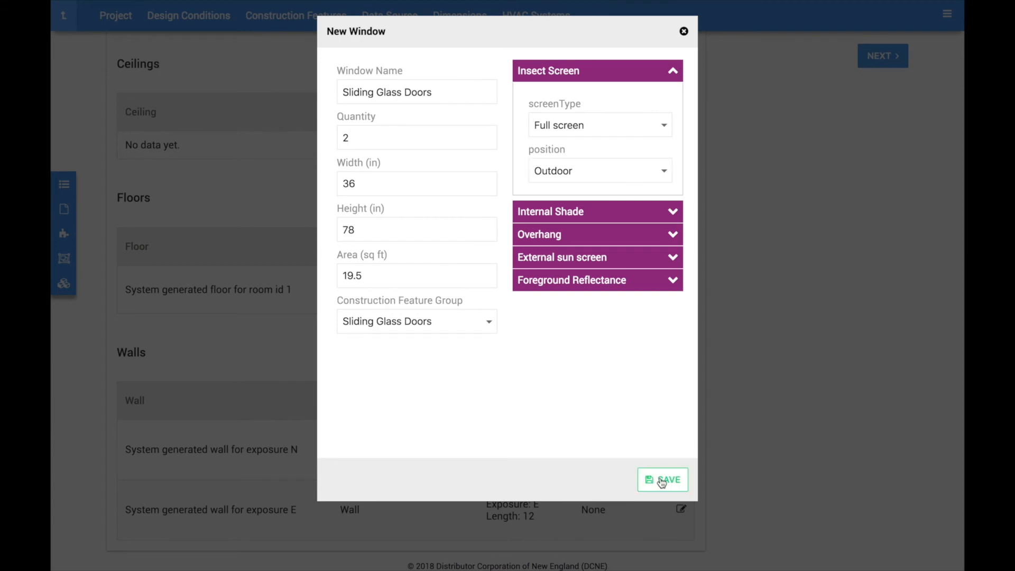
Save the sliding glass door window and enter 3 medium plants in the Kitchen's internal loads
click(662, 480)
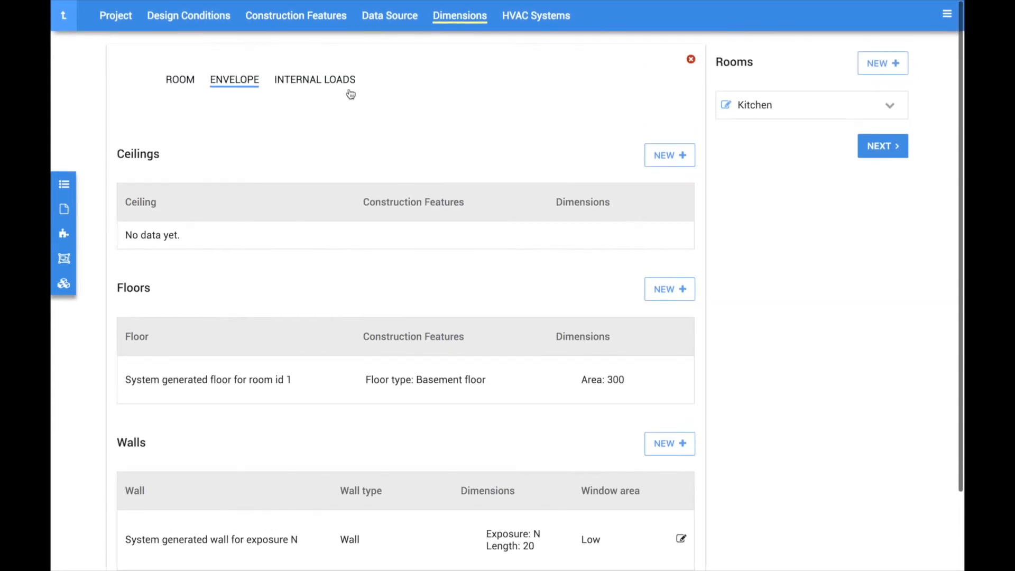
click(314, 79)
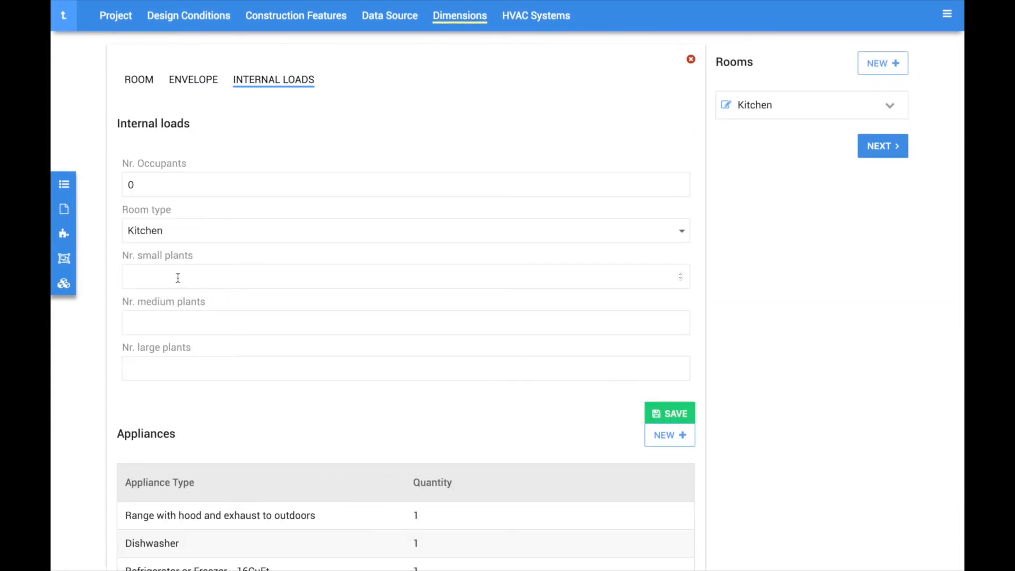
text(3)
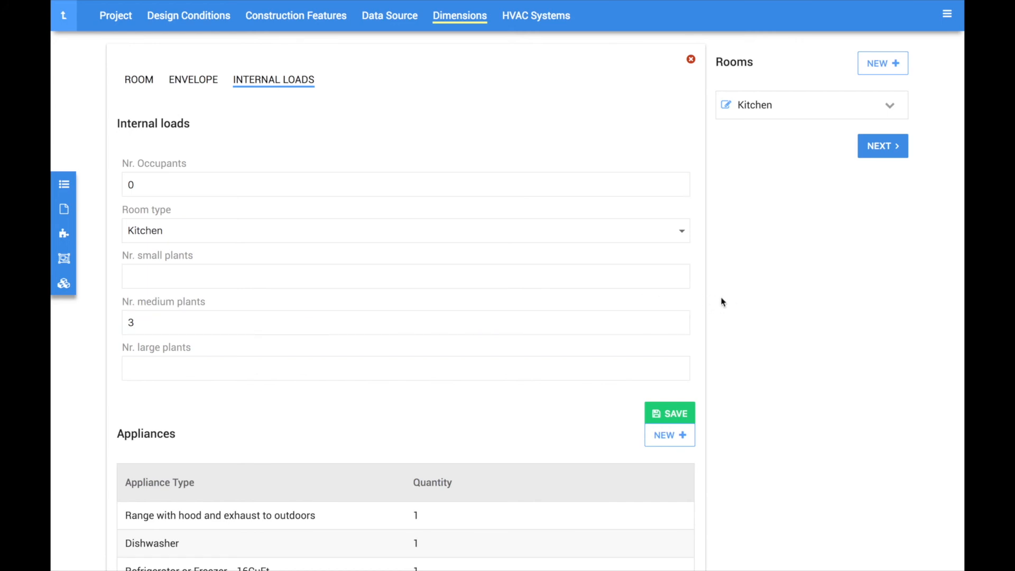
scroll(down, 3)
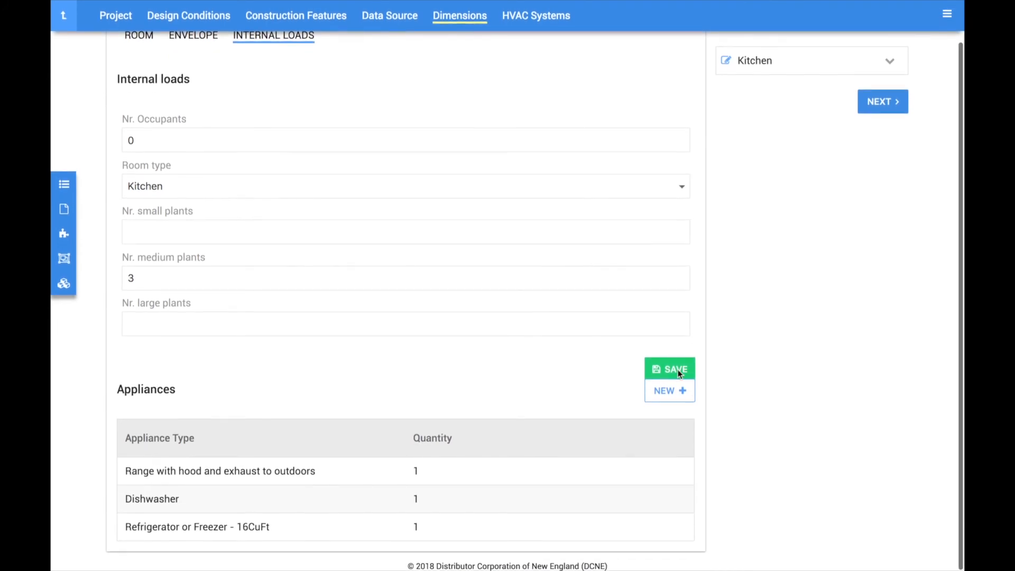
click(669, 390)
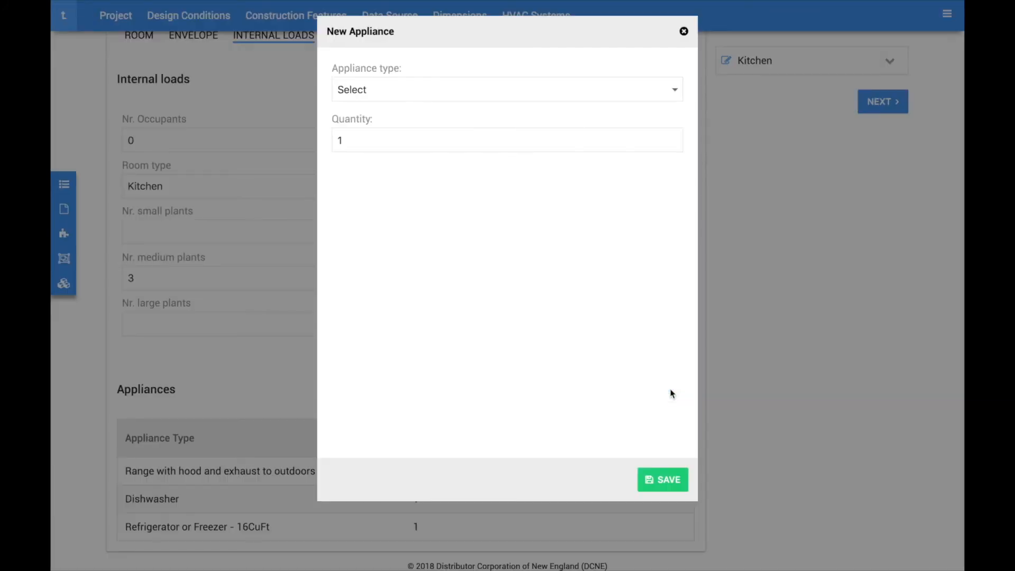
click(507, 89)
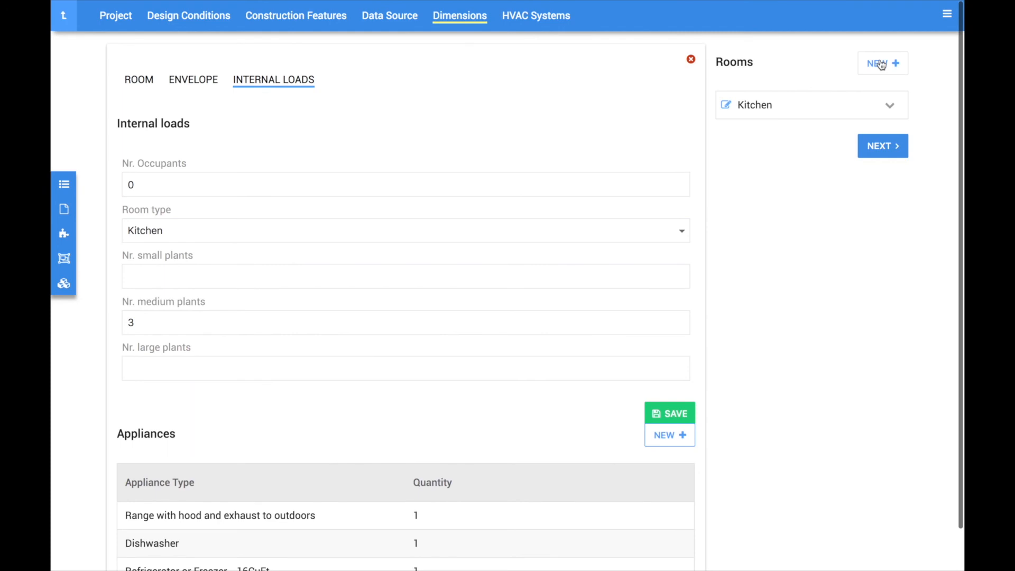
Create and save a 'Living Room' of Living room type, 30 ft north and 15 ft east exposures, area 450
click(881, 63)
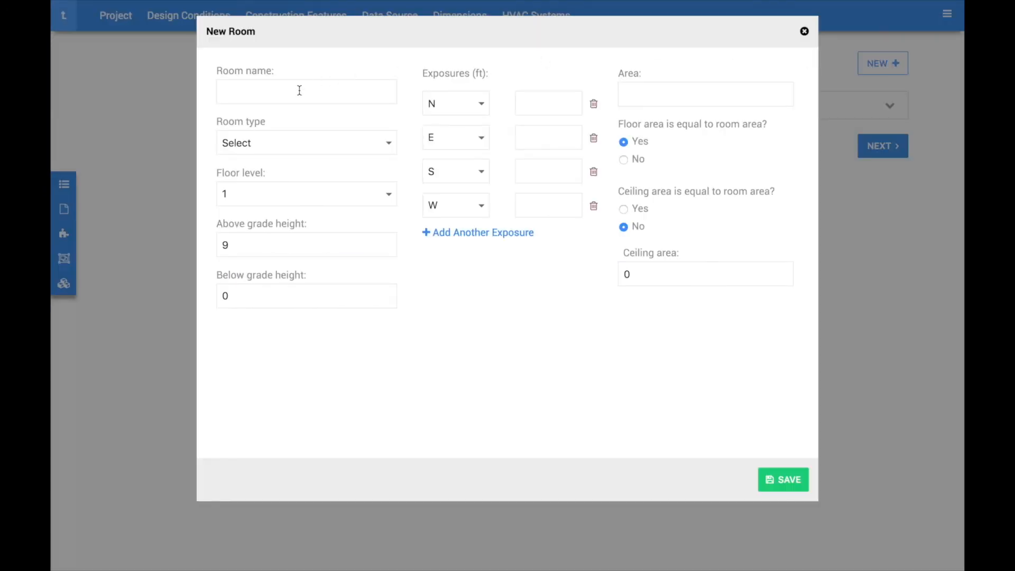
click(307, 90)
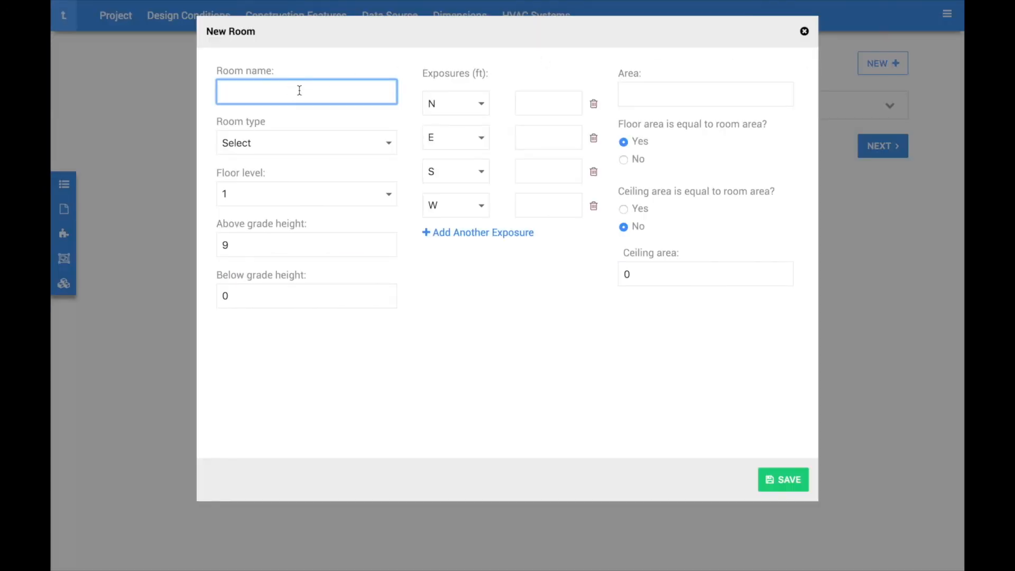
text(Living Roo)
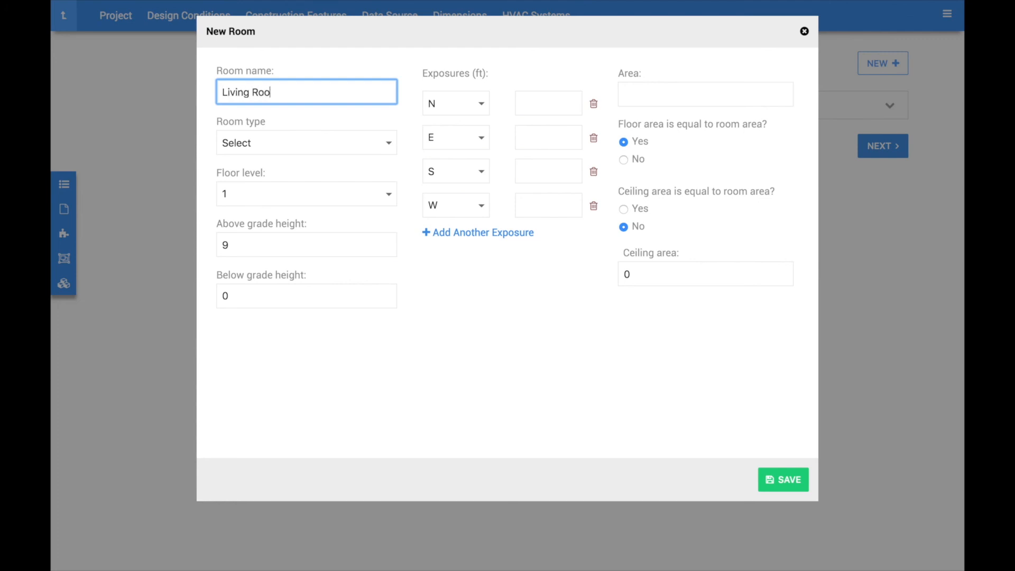
click(305, 143)
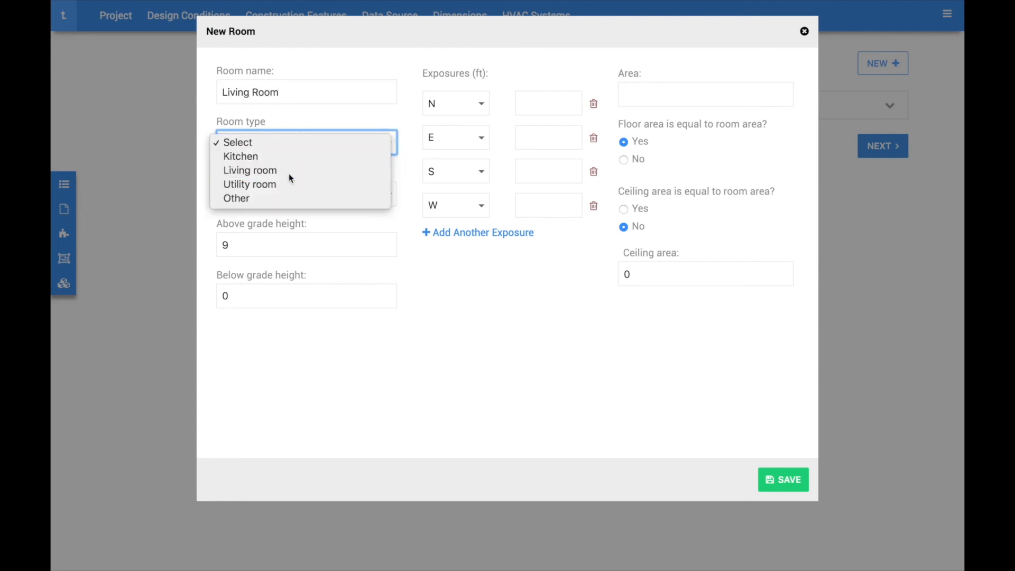
click(250, 171)
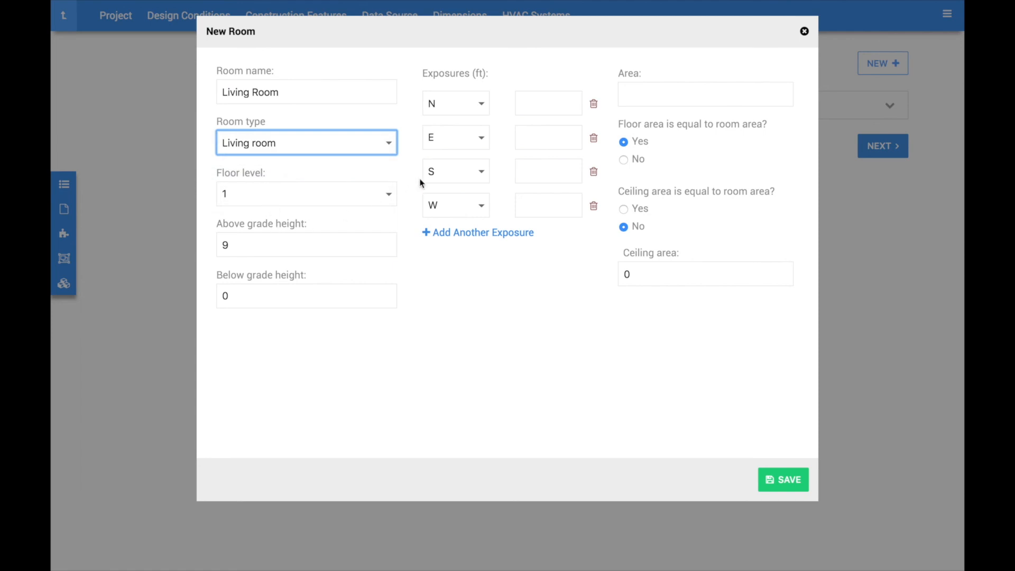
mouse_move(548, 103)
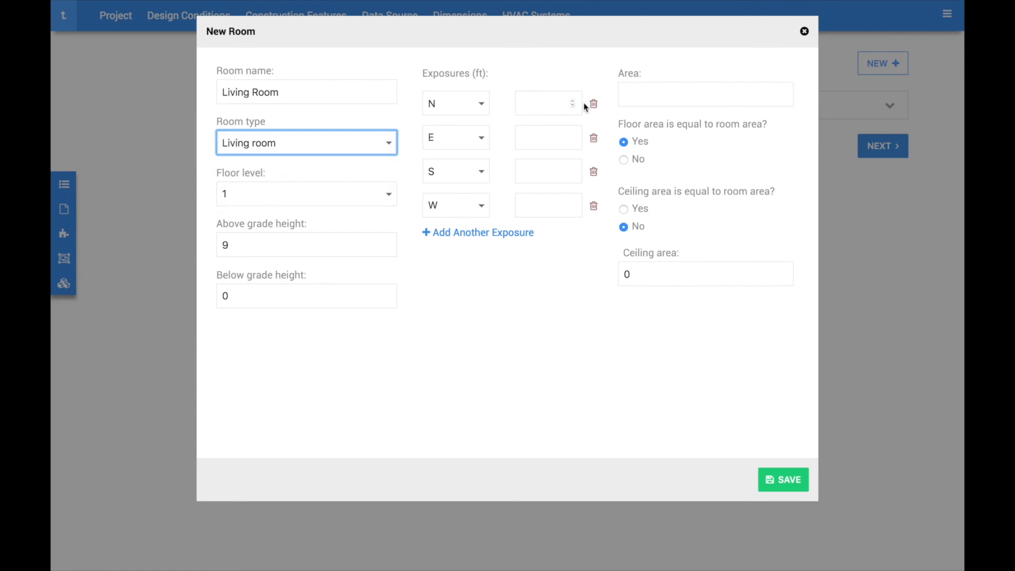
text(4)
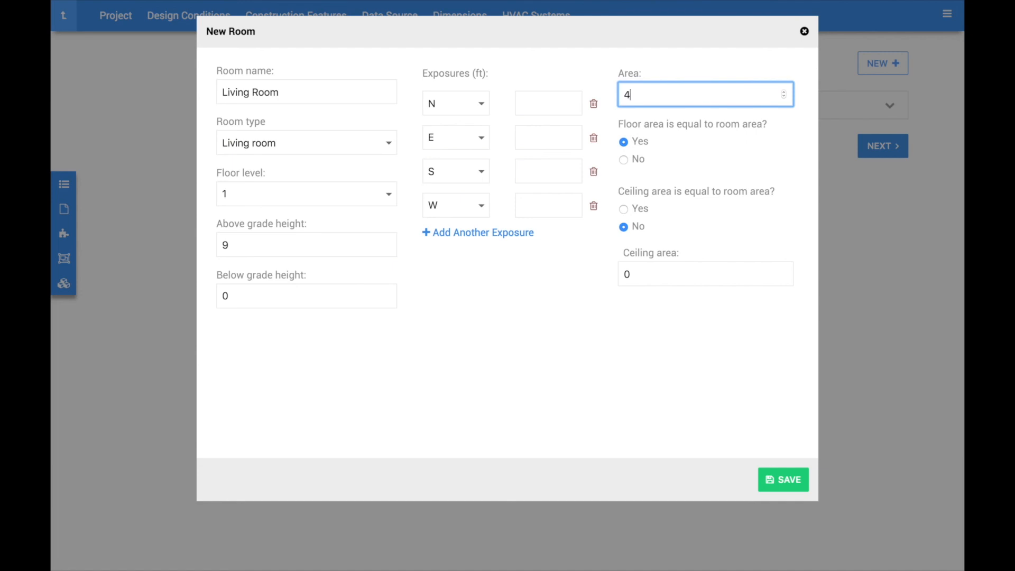
click(782, 479)
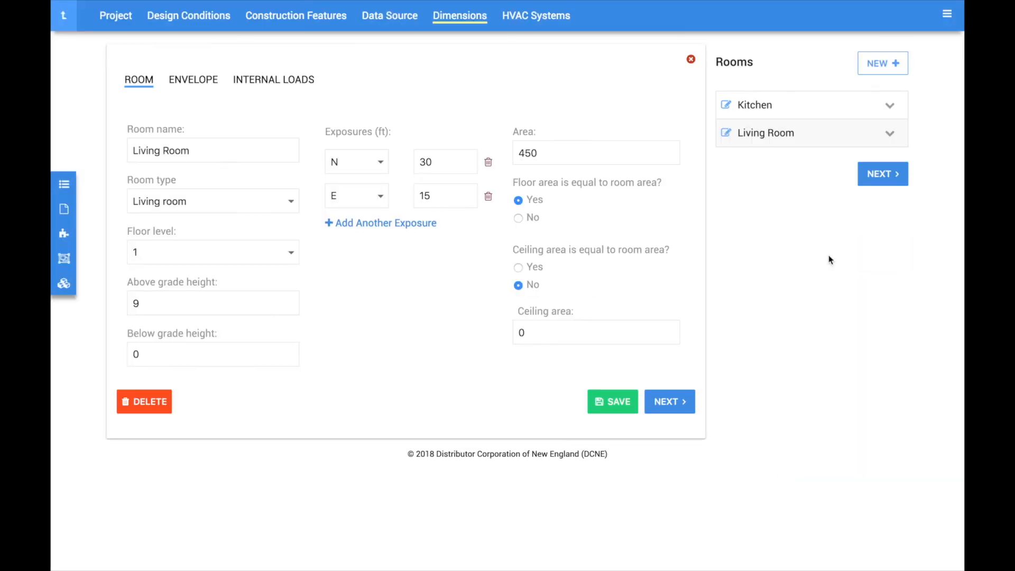